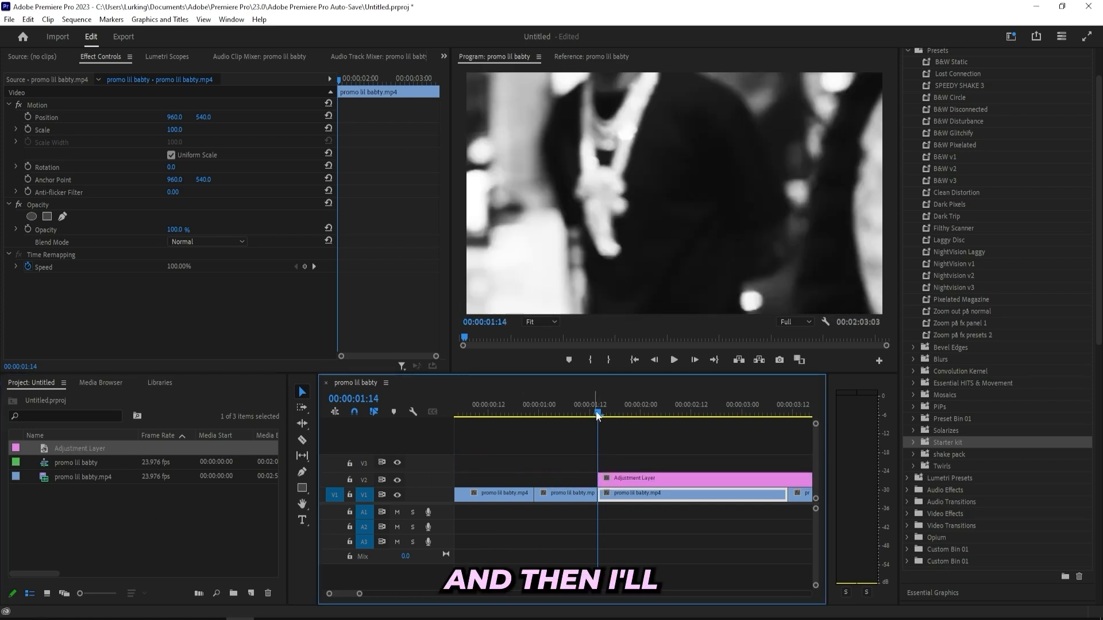
Step: Trim the adjustment layer to a few frames and apply the Offset effect
click(696, 360)
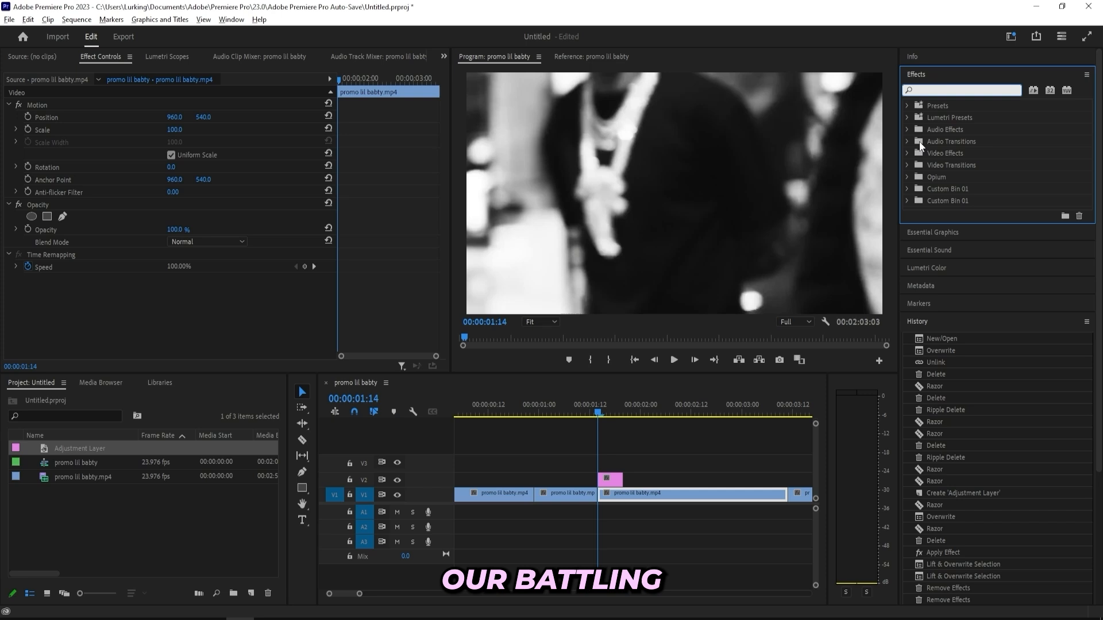
text(off)
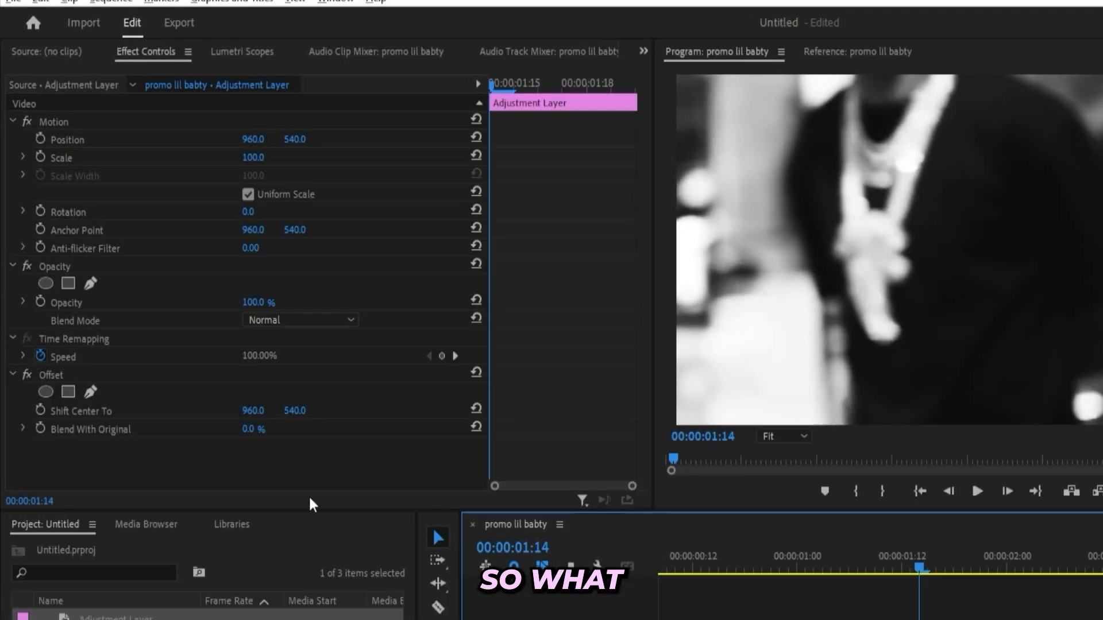
Step: Keyframe Offset Shift Center To Y from about 50 to 260 and preview
click(80, 411)
text(5)
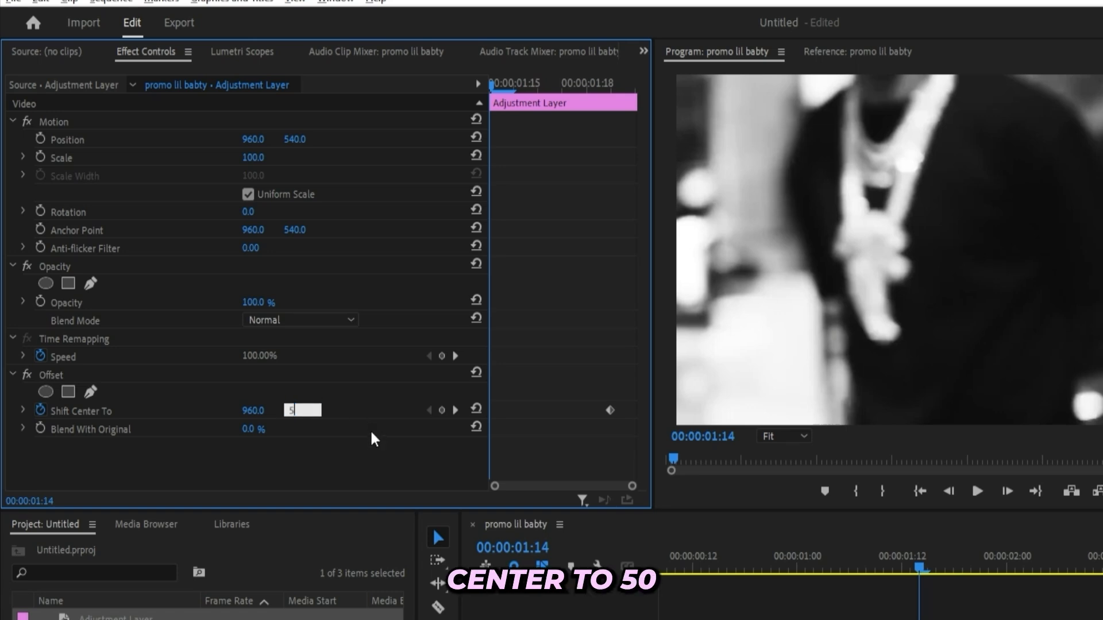
text(0.0)
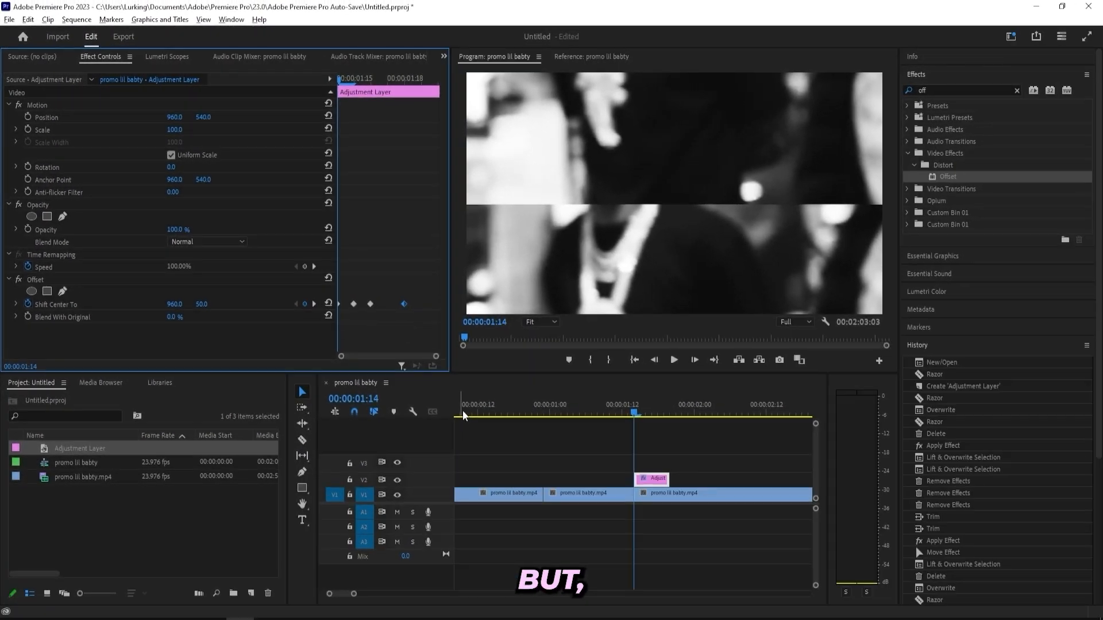
click(633, 413)
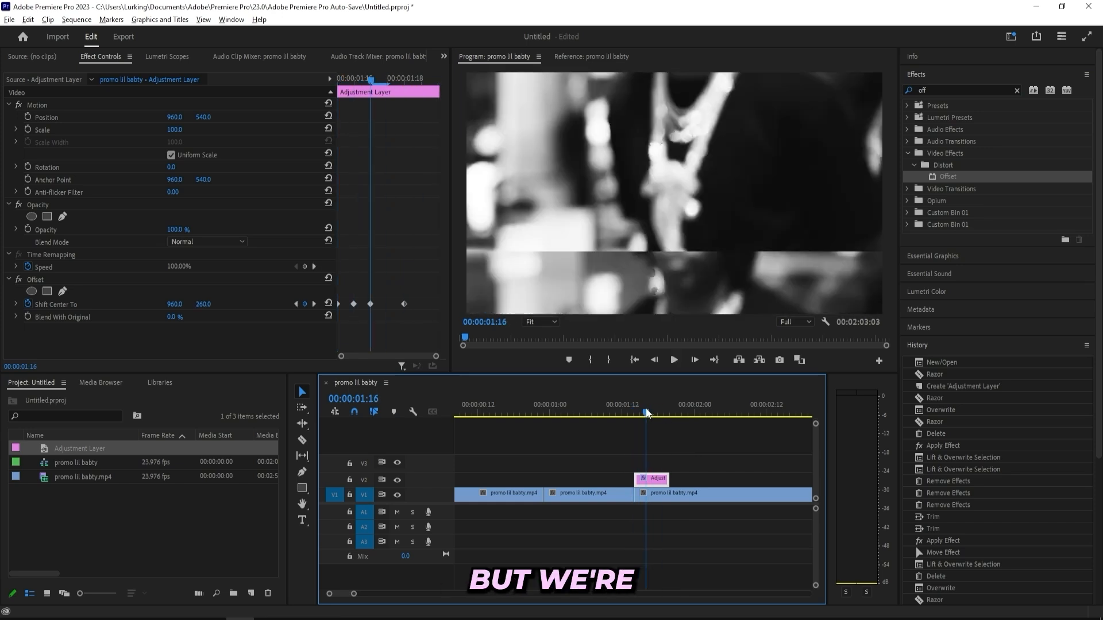
Step: Apply Directional Blur with eased Blur Length keyframes from 160 to 0
text(direct)
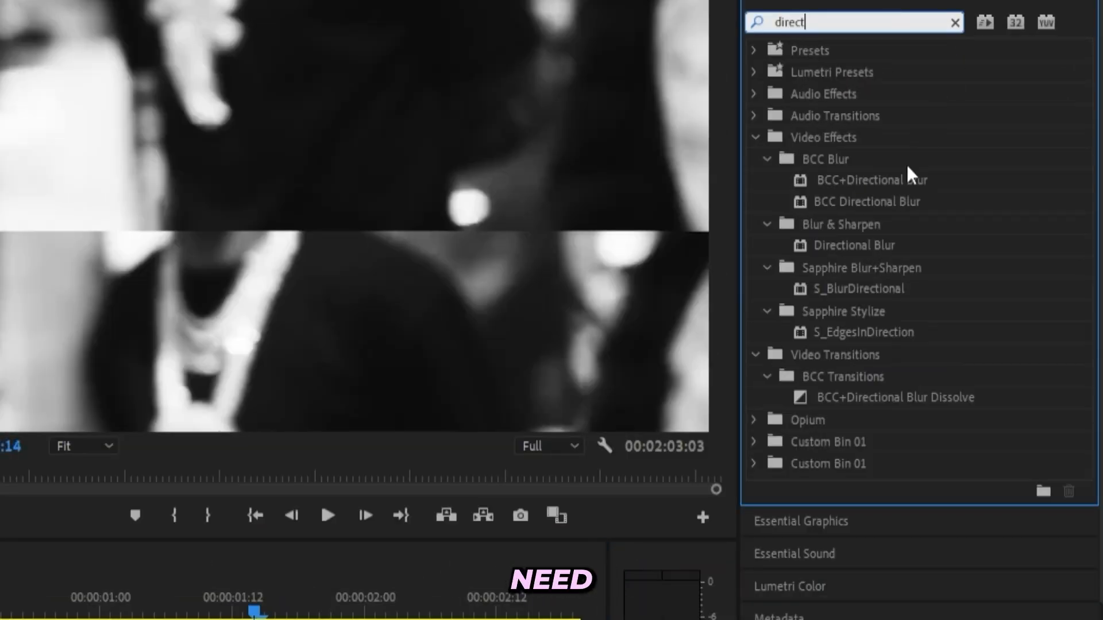
click(852, 245)
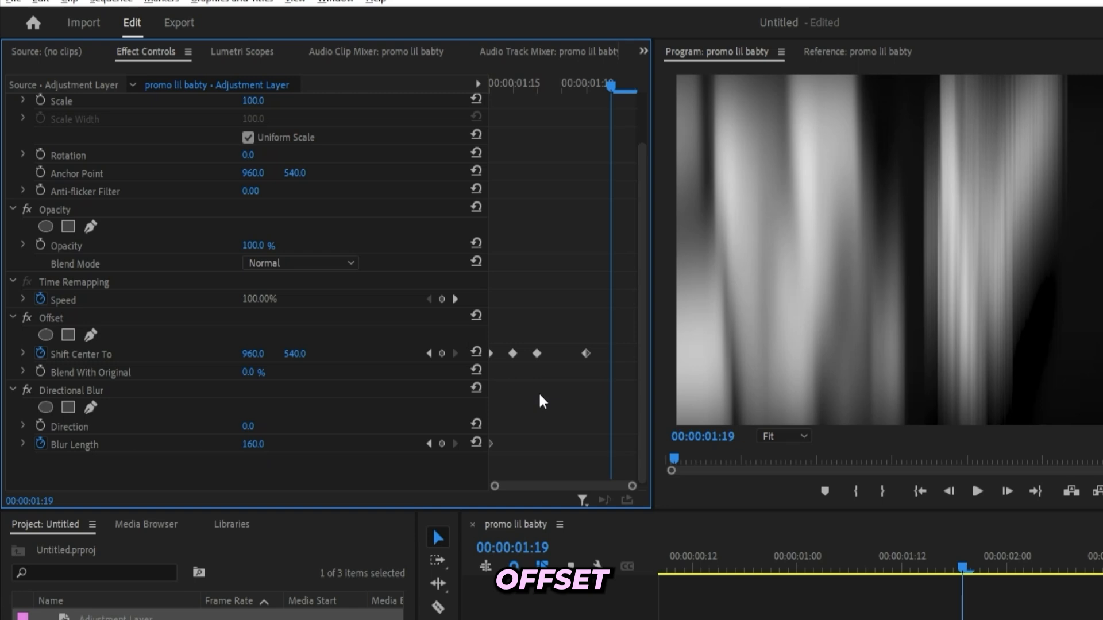
double_click(253, 444)
text(0)
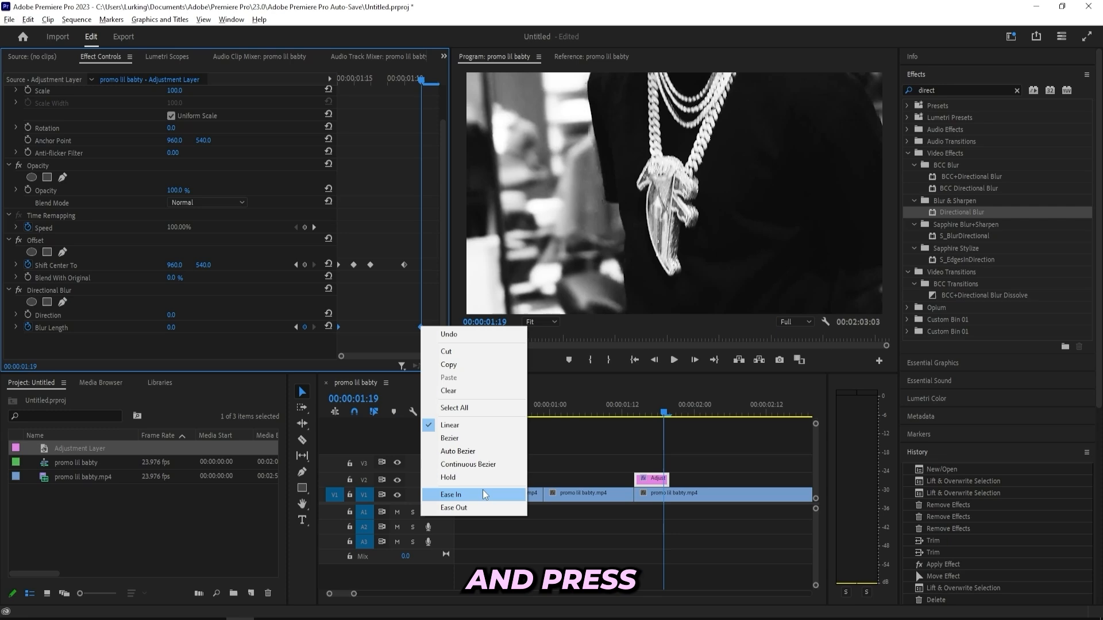
click(451, 495)
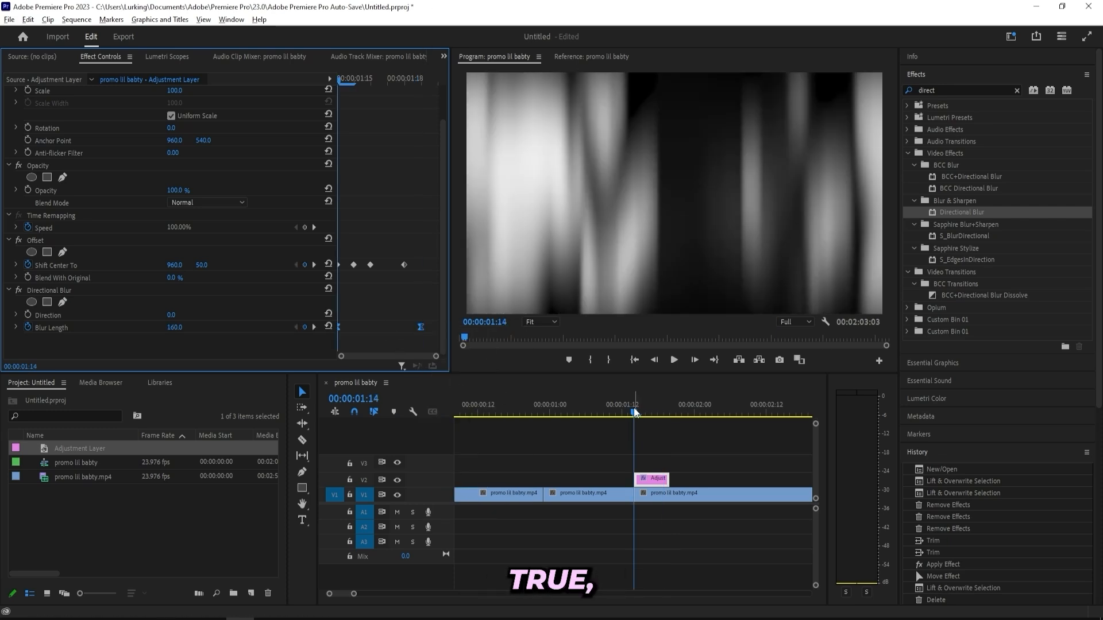
click(587, 492)
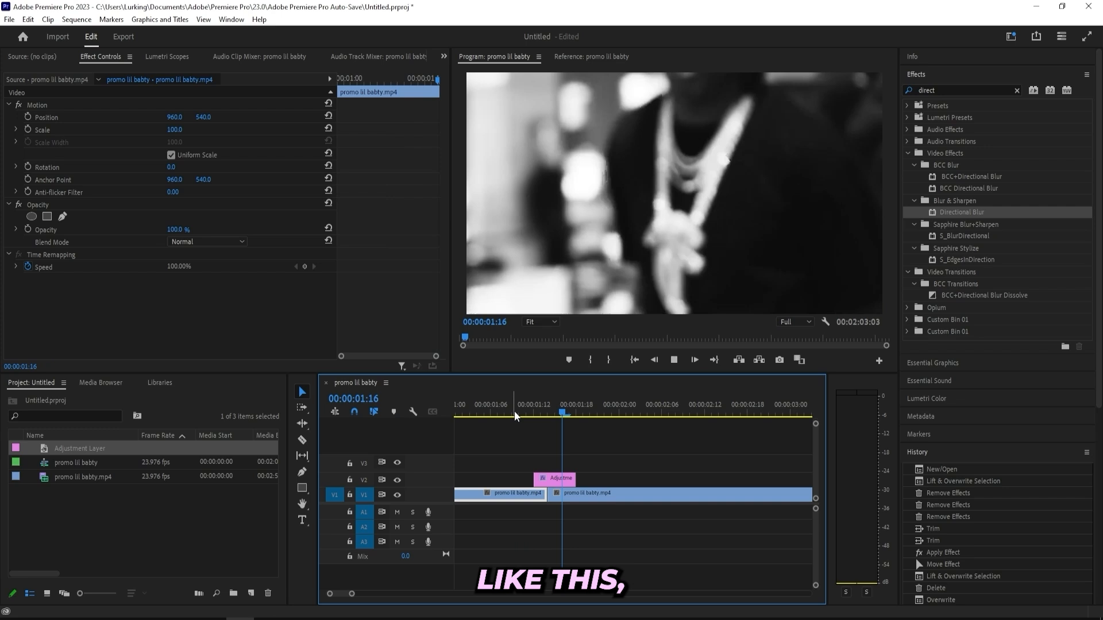
click(633, 359)
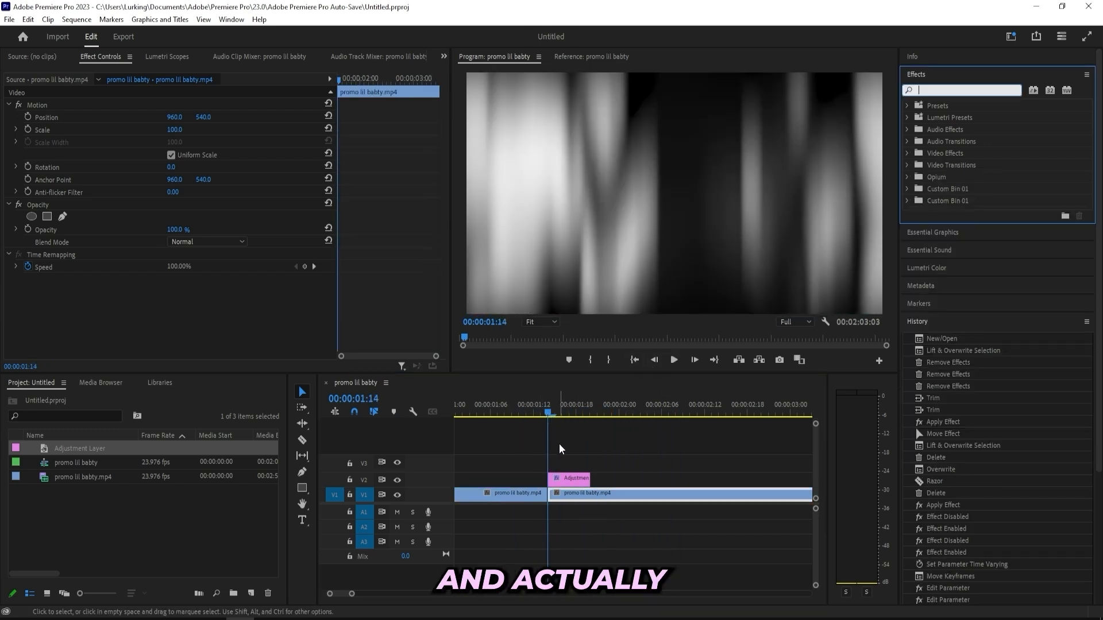
click(573, 478)
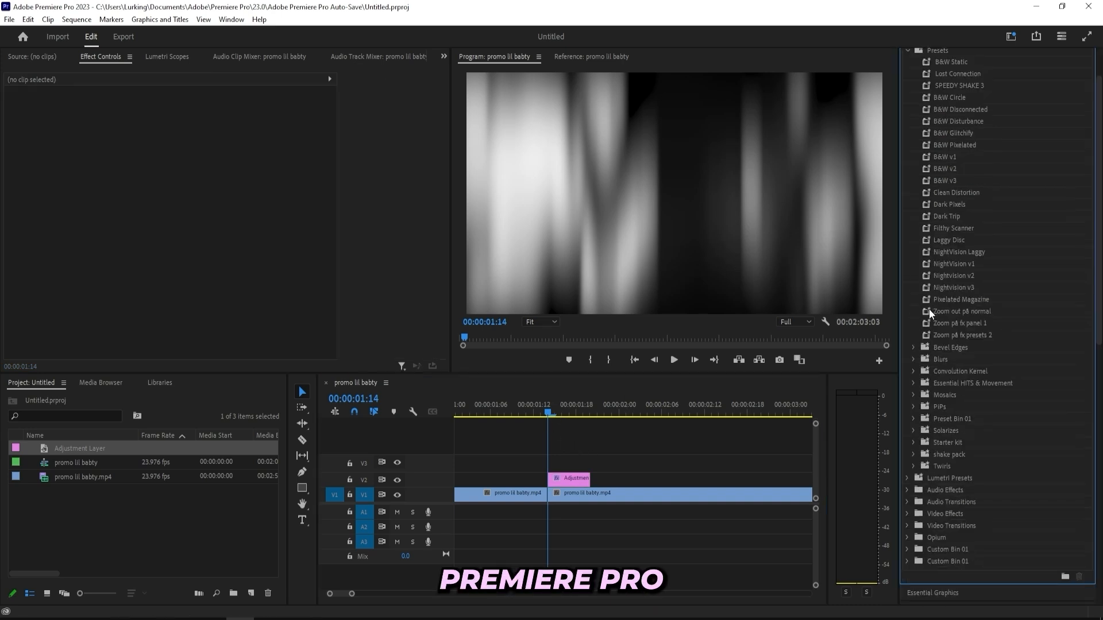
click(913, 383)
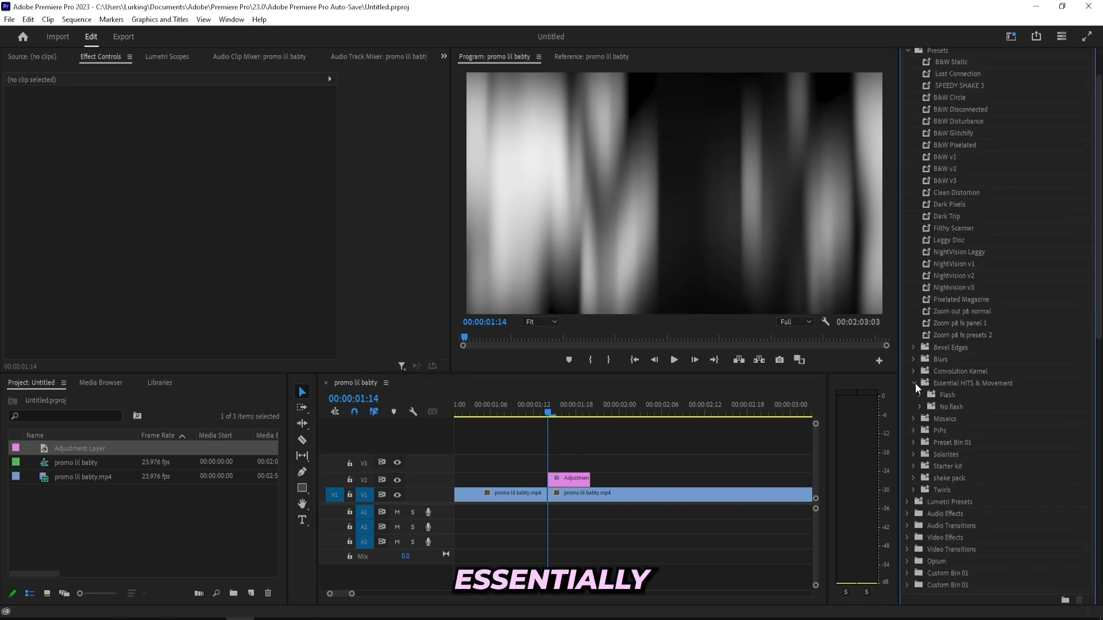
scroll(down, 3)
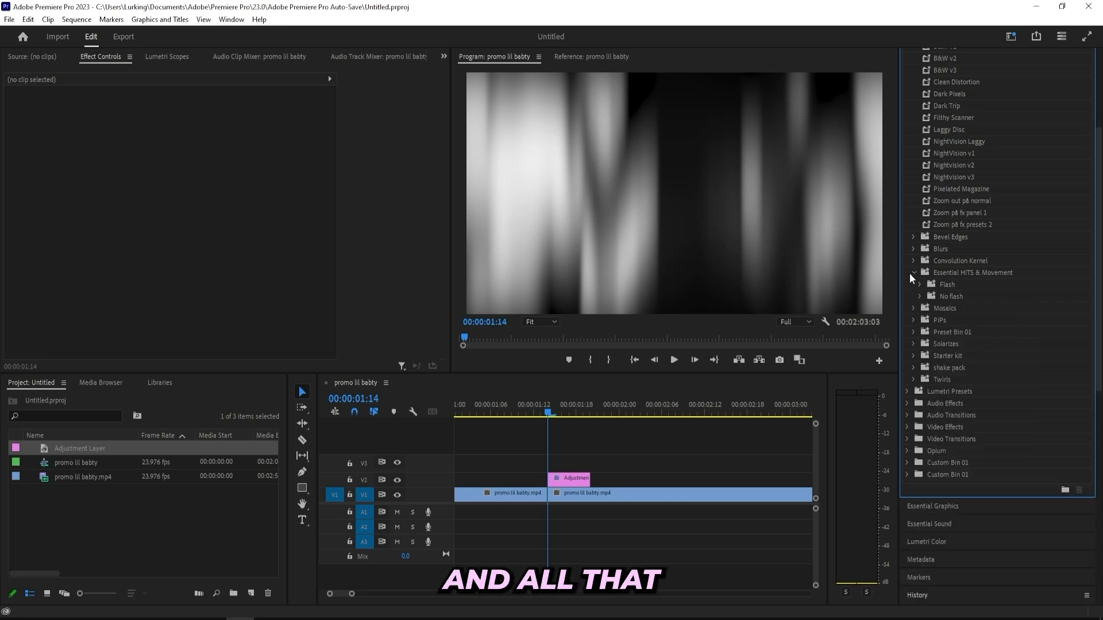
click(572, 479)
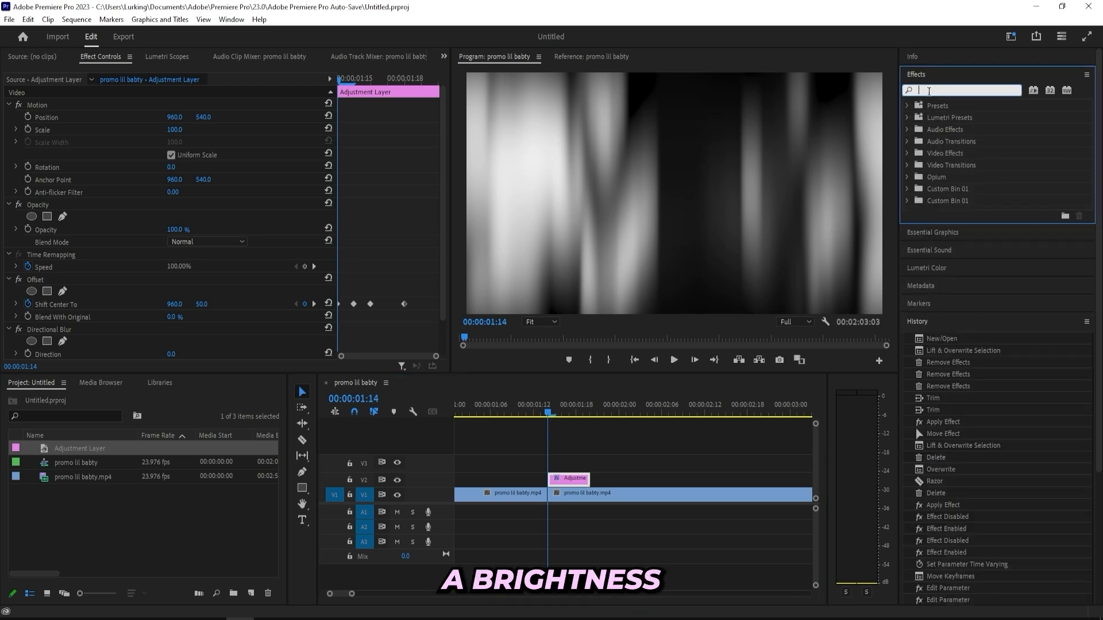
Step: Apply Brightness & Contrast and keyframe Brightness up for a flash
text(brightness)
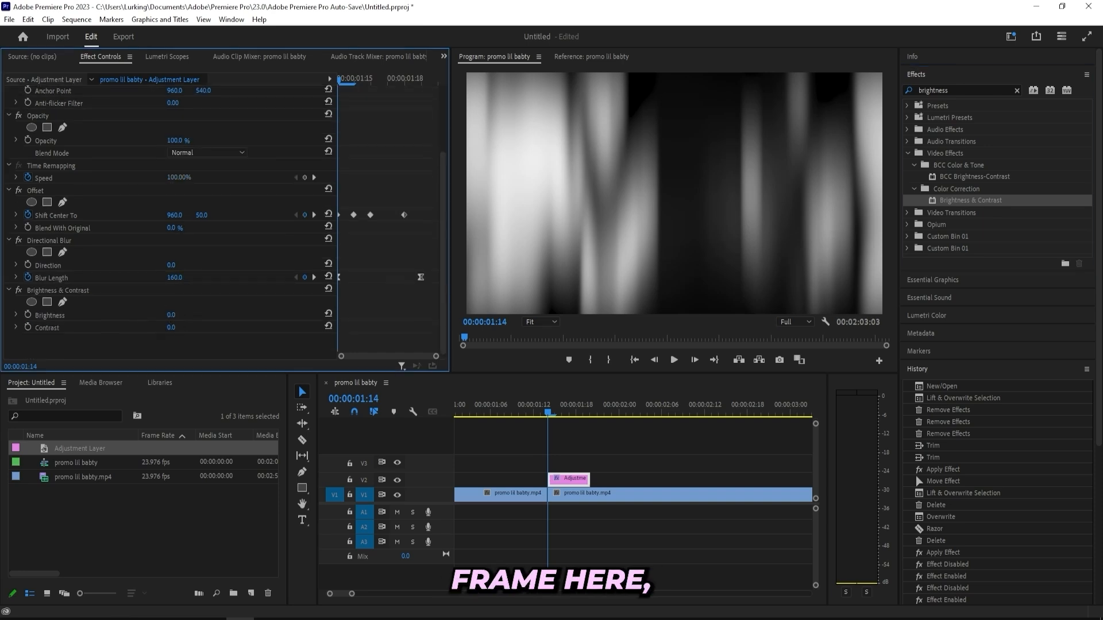
click(173, 316)
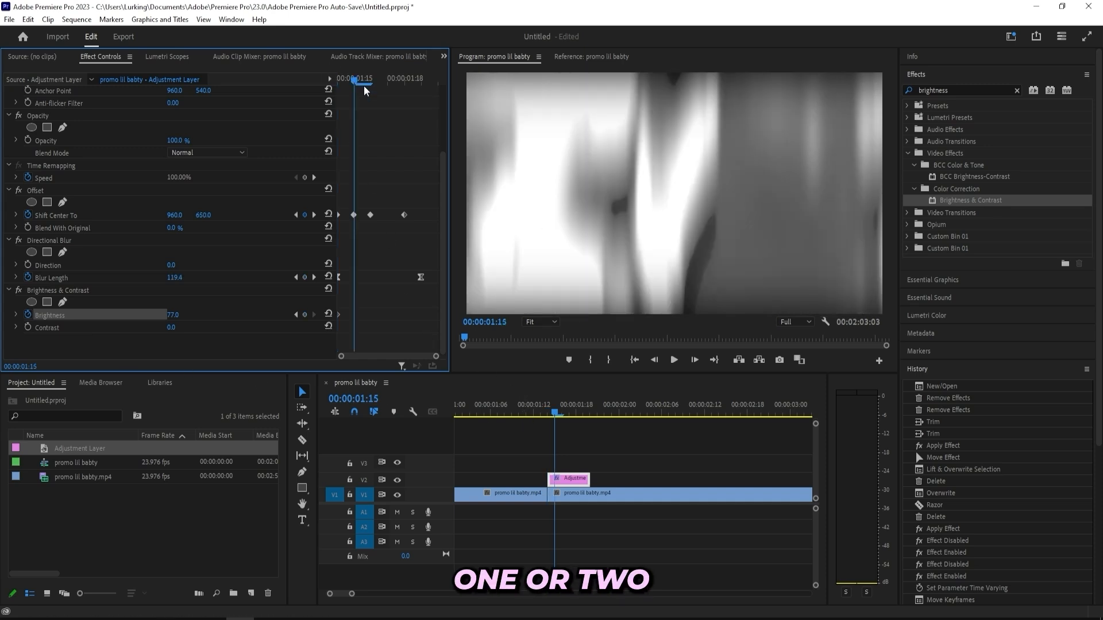
double_click(174, 315)
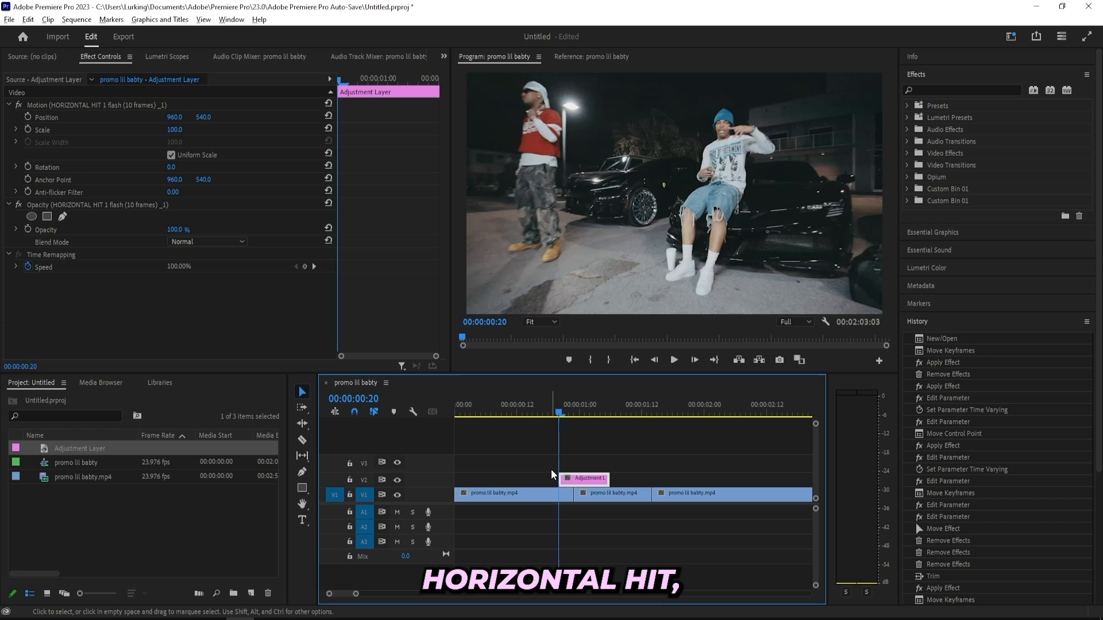
Step: Align the adjustment layer to the cut and set Transform Scale to 190
drag(584, 479, 577, 481)
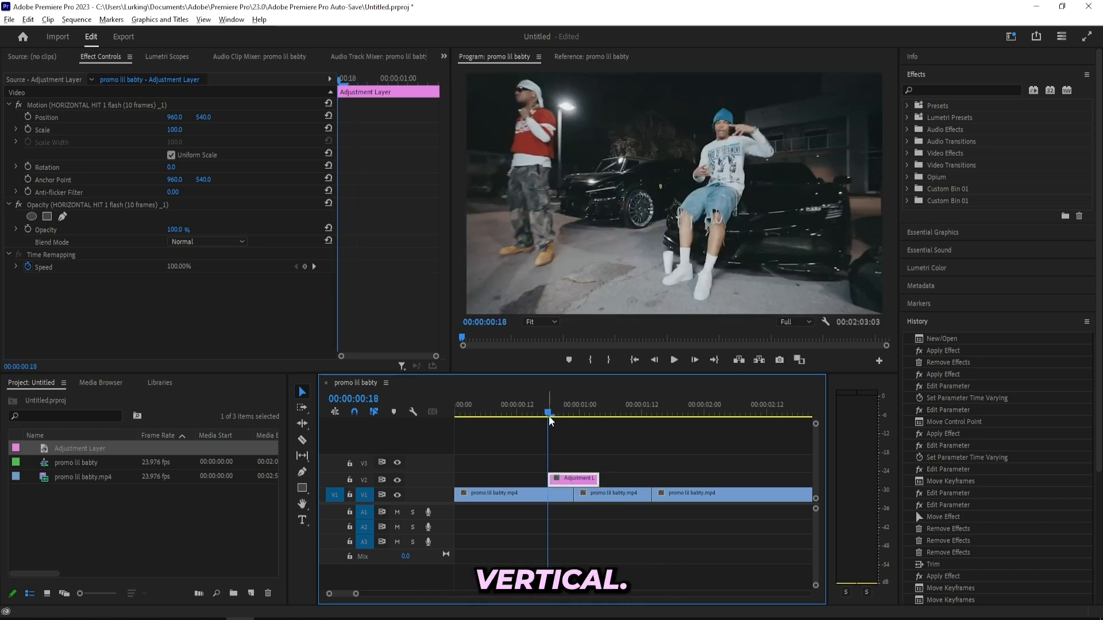
click(964, 90)
text(transform)
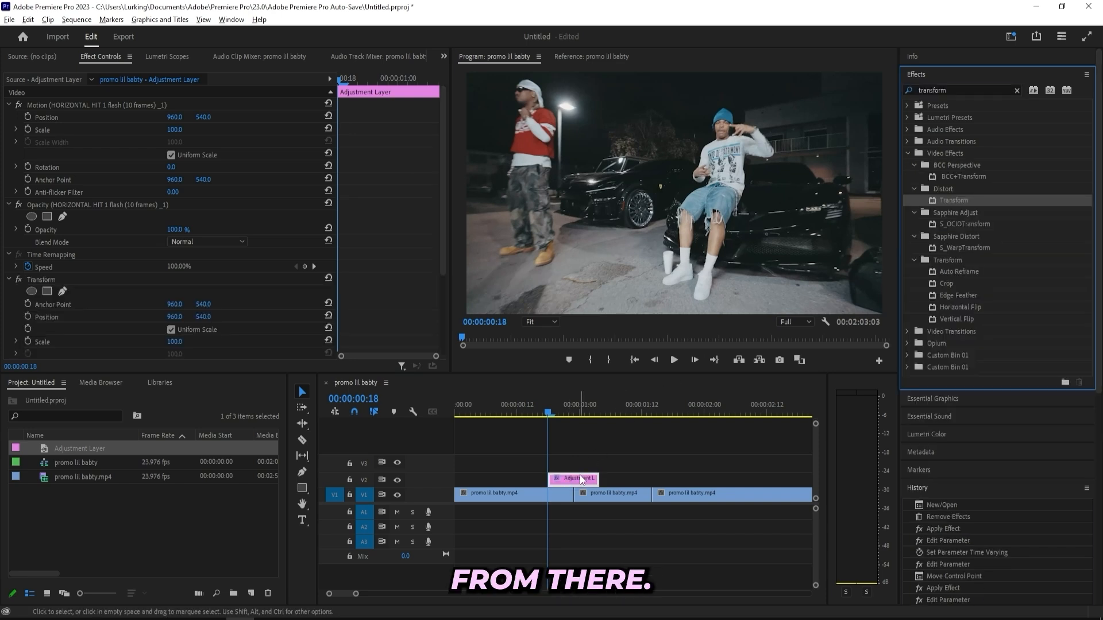
scroll(down, 3)
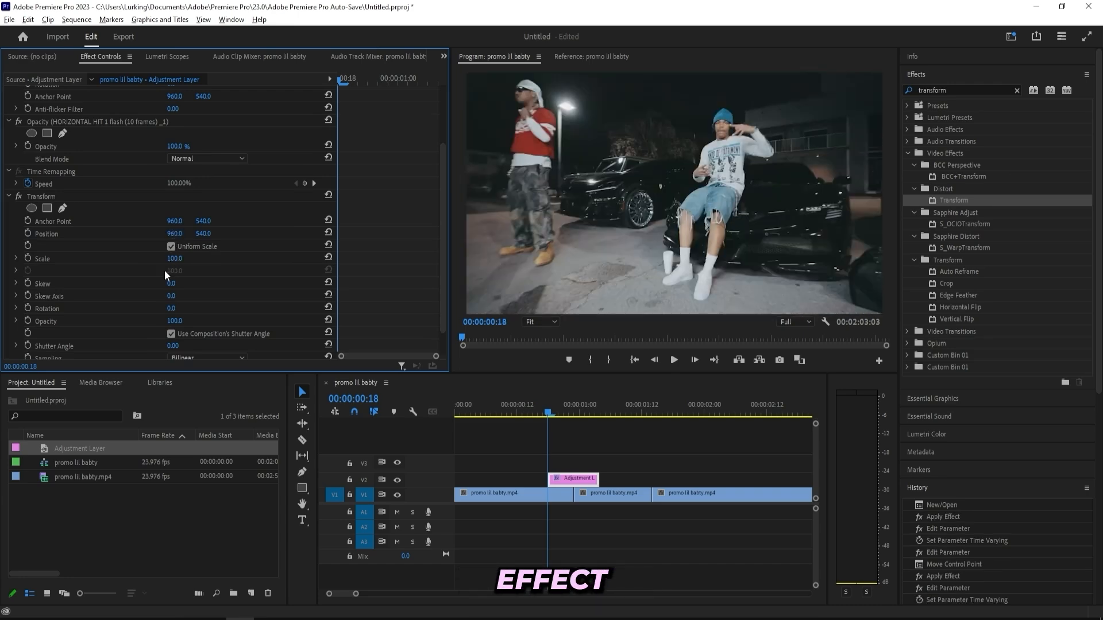
text(190)
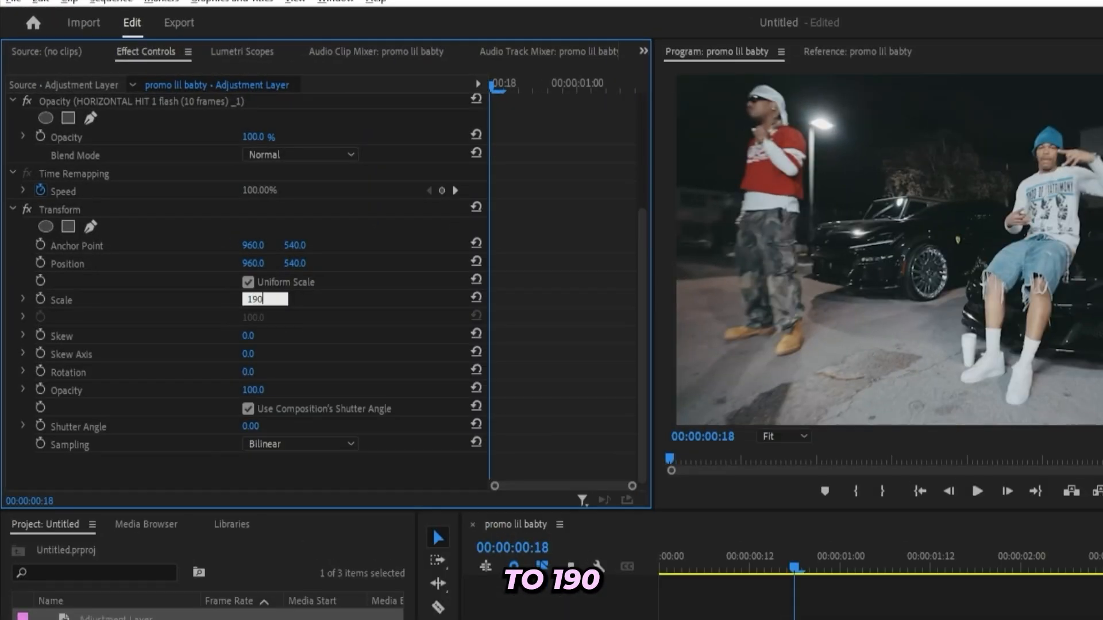
key(enter)
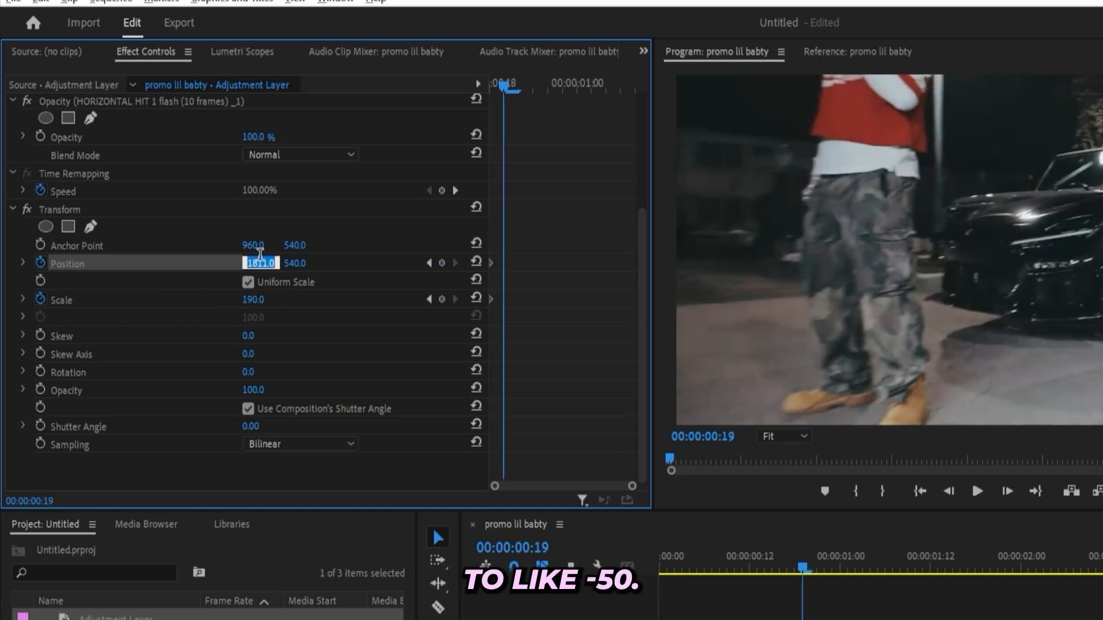
Step: Keyframe Transform Position horizontally at -50, then 470 on a later frame
text(-50.0)
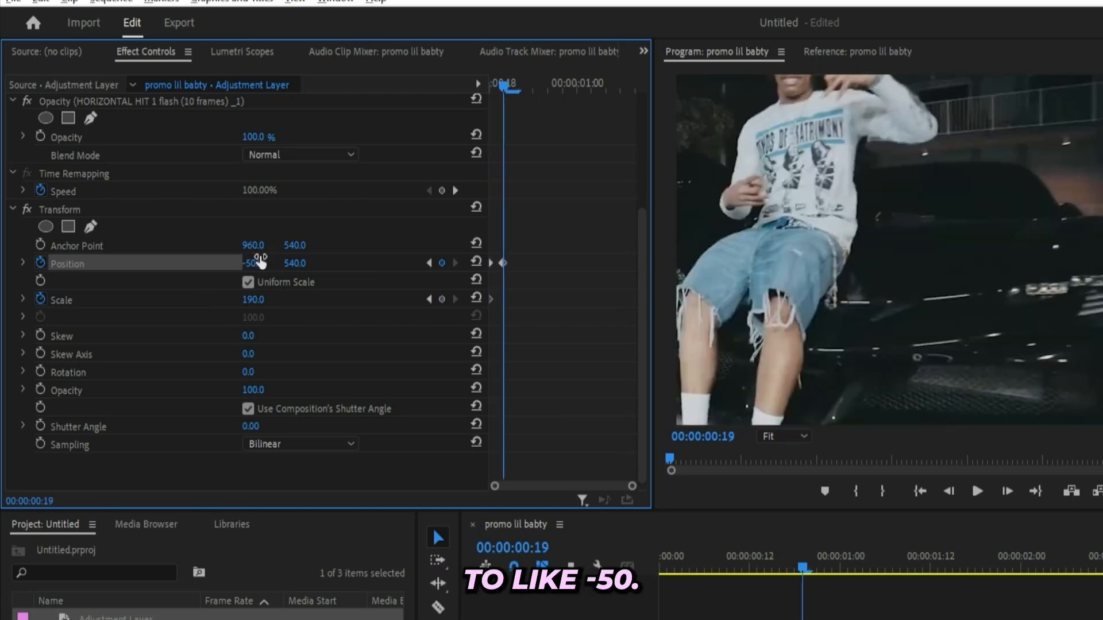
drag(253, 263, 264, 263)
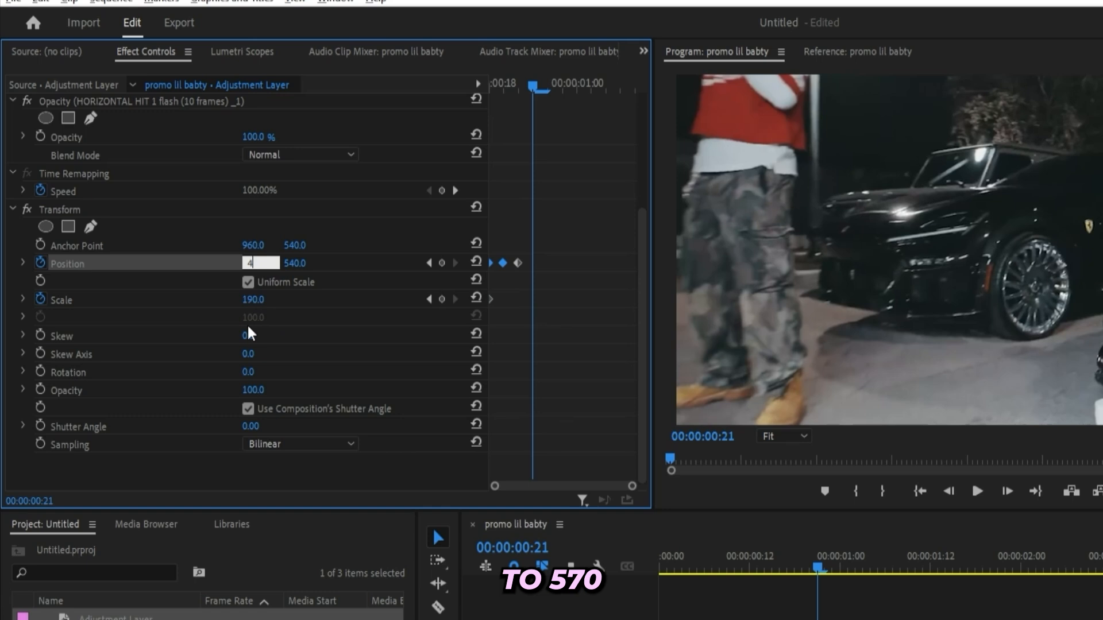
text(470)
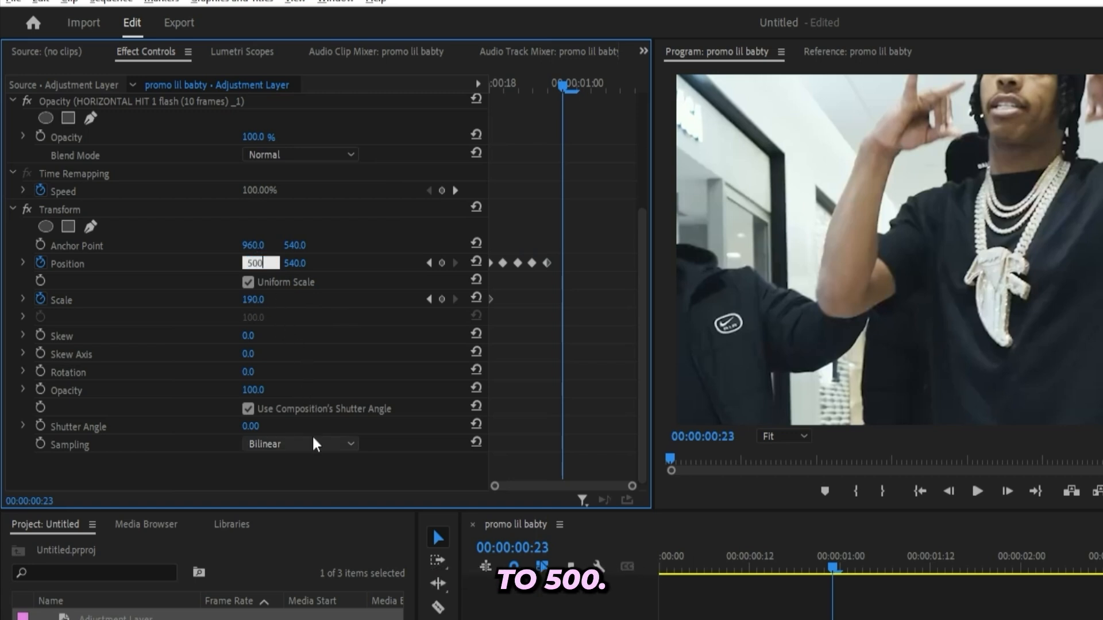
key(Enter)
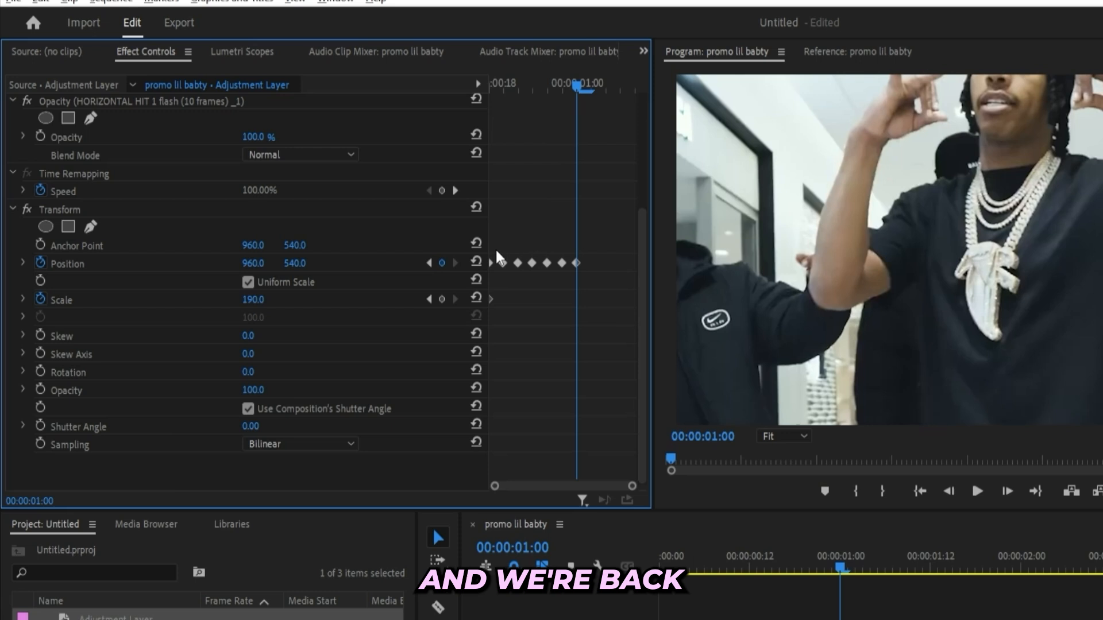
mouse_move(477, 264)
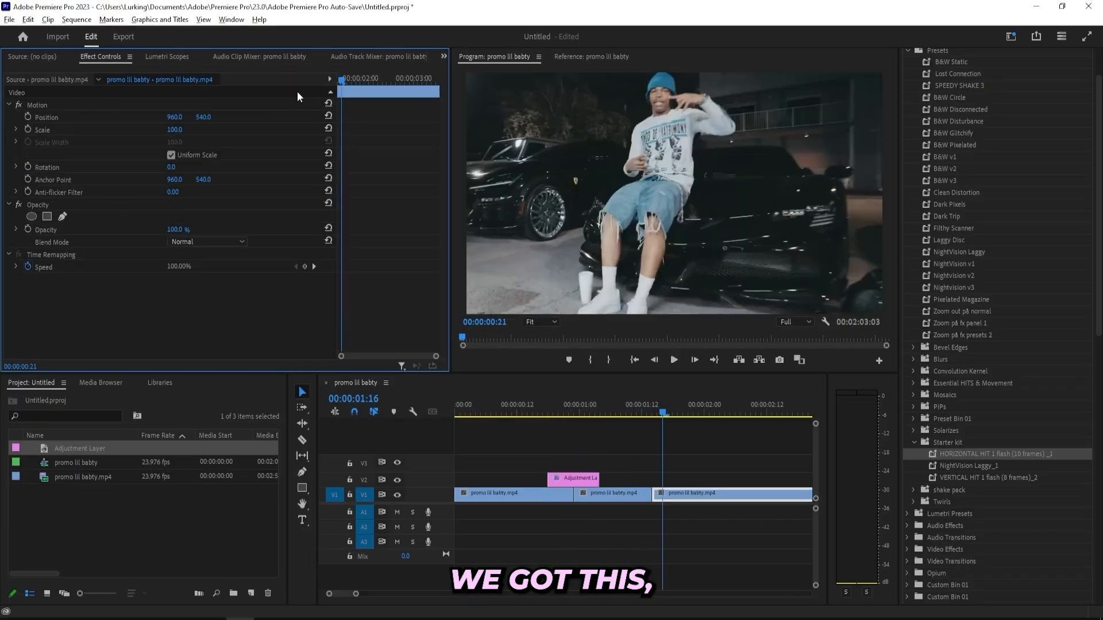
Step: Set the Transform effect's own Shutter Angle to 180
click(538, 415)
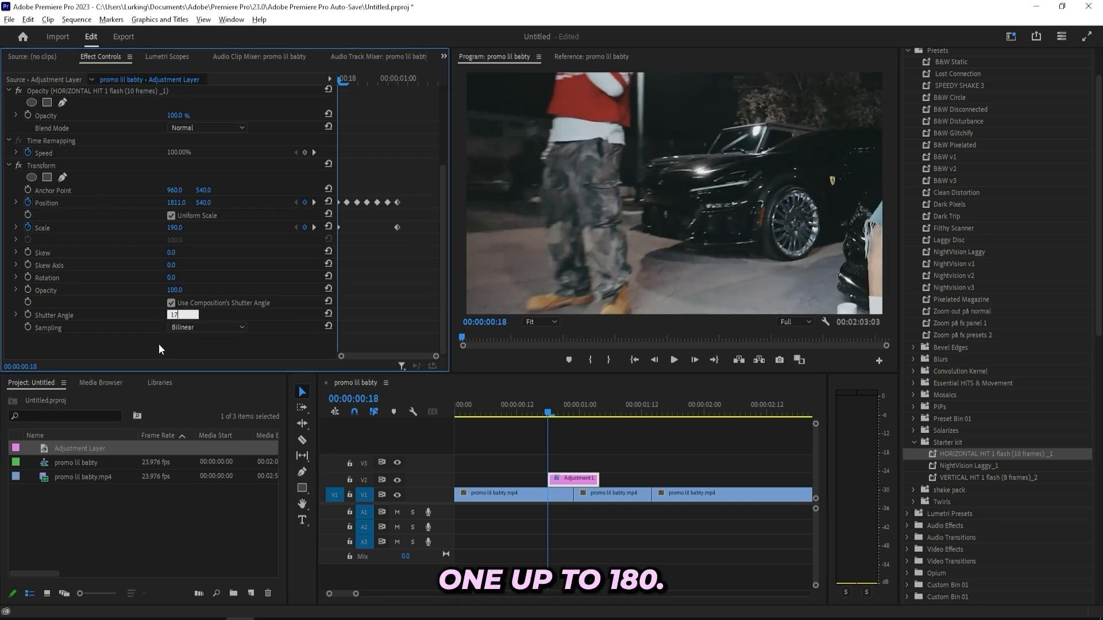
text(180)
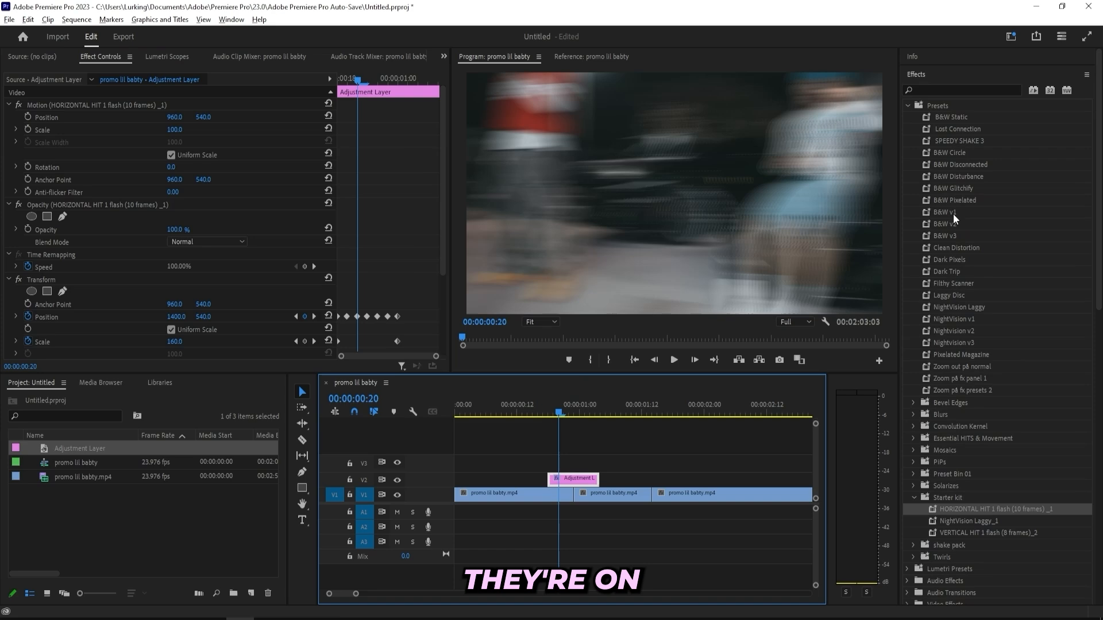
Step: Apply Directional Blur and keyframe Blur Length down to 0.0
click(964, 89)
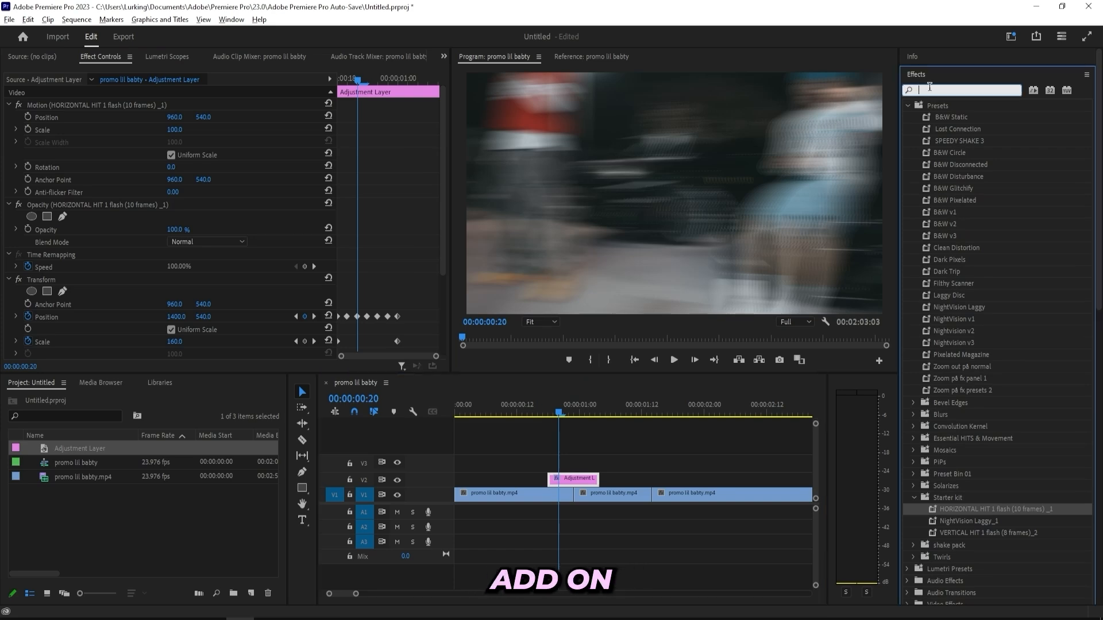
text(d)
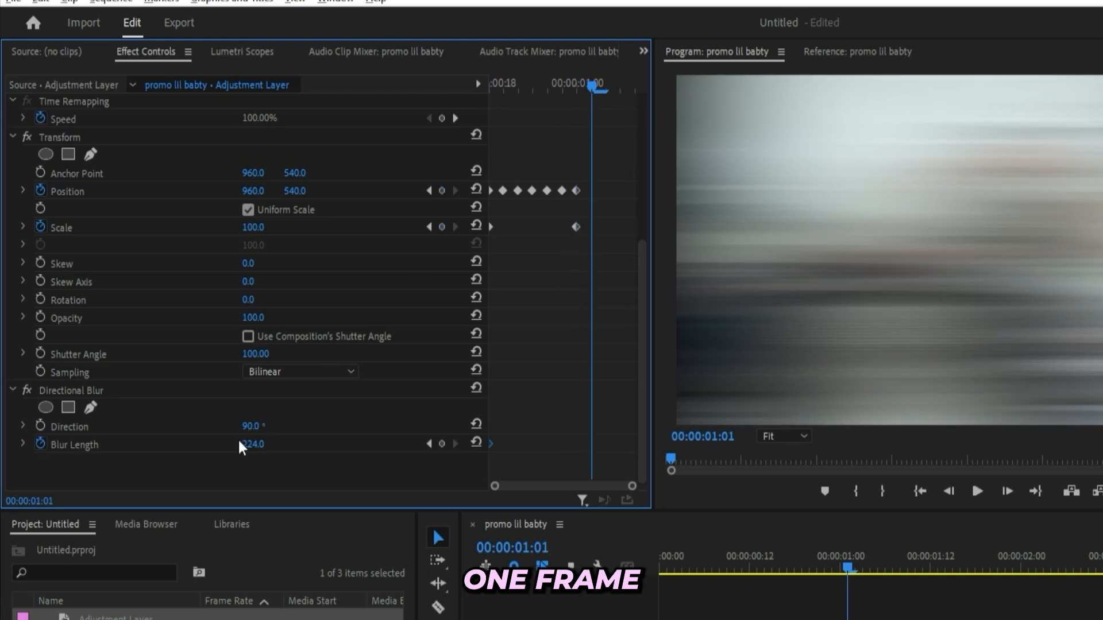
double_click(253, 444)
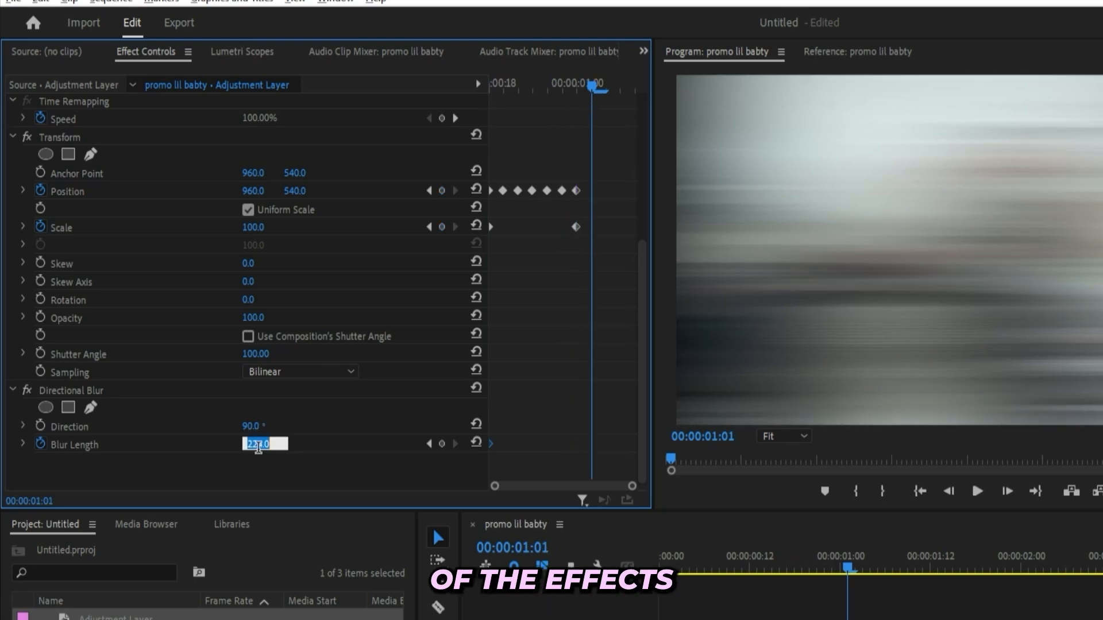
text(0.0)
text(brightness)
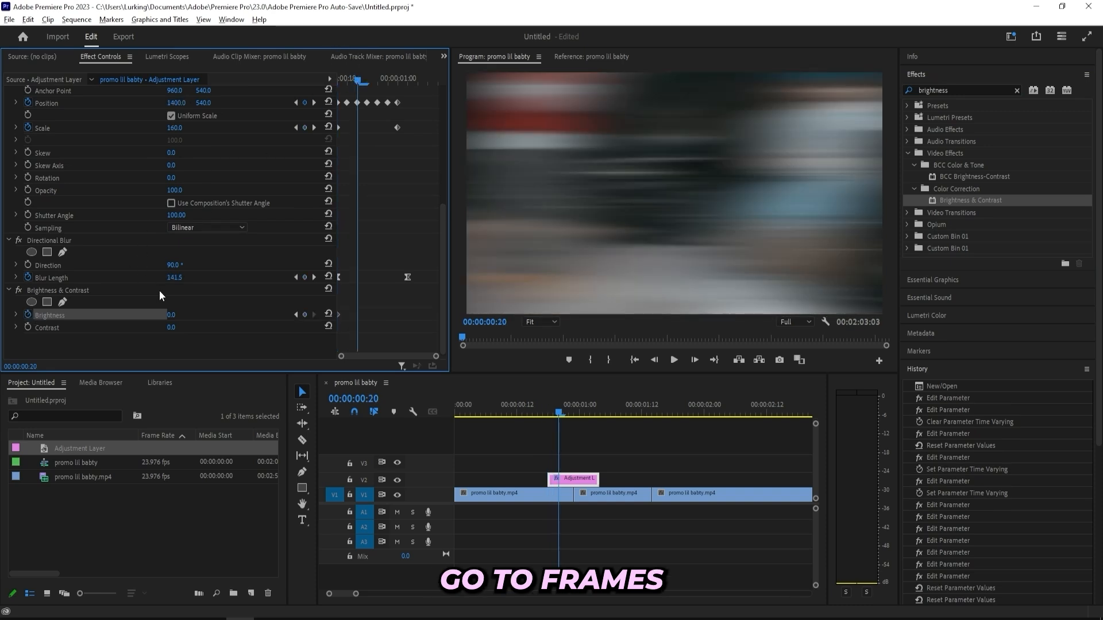
Step: Keyframe Brightness up to about 84, then lower on a later frame
drag(172, 316, 204, 315)
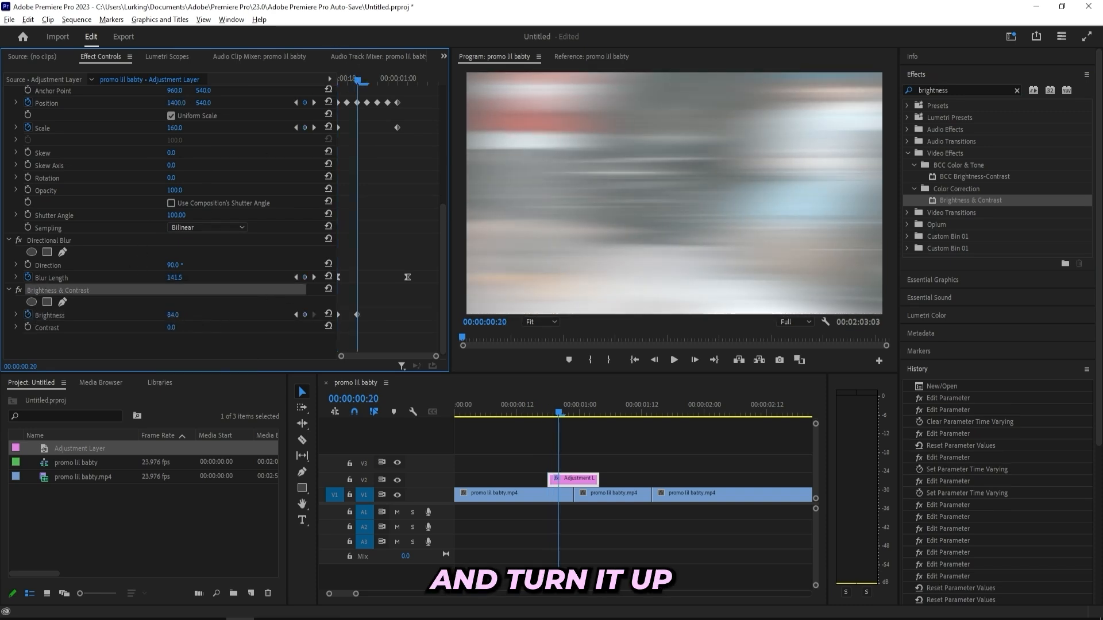
drag(172, 316, 154, 315)
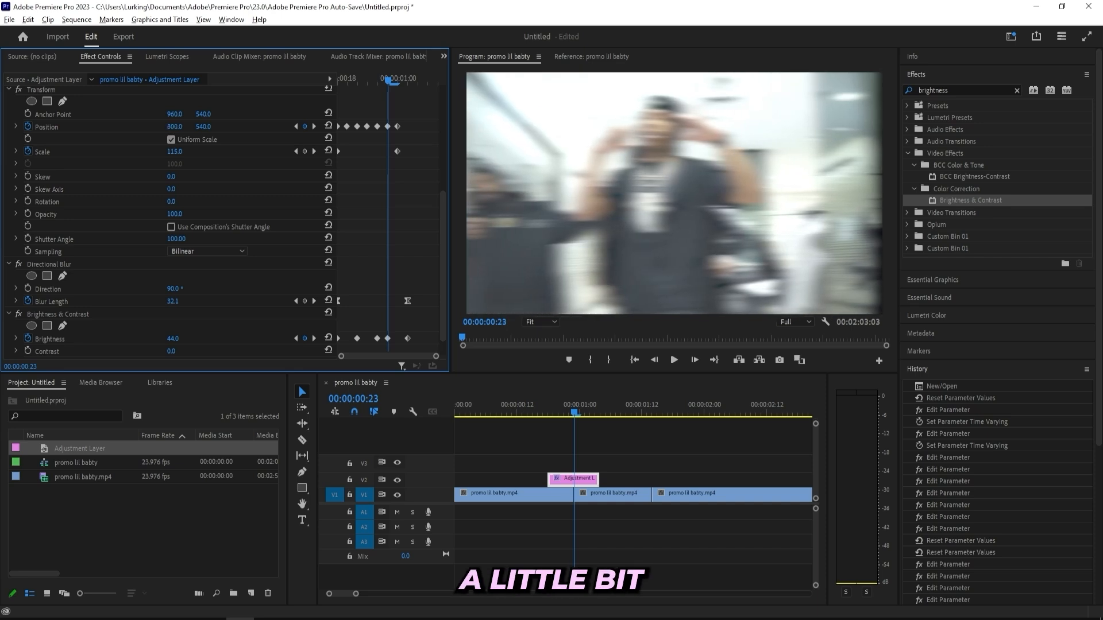
Step: Review the finished transition, then open the free creative kit folder
click(611, 493)
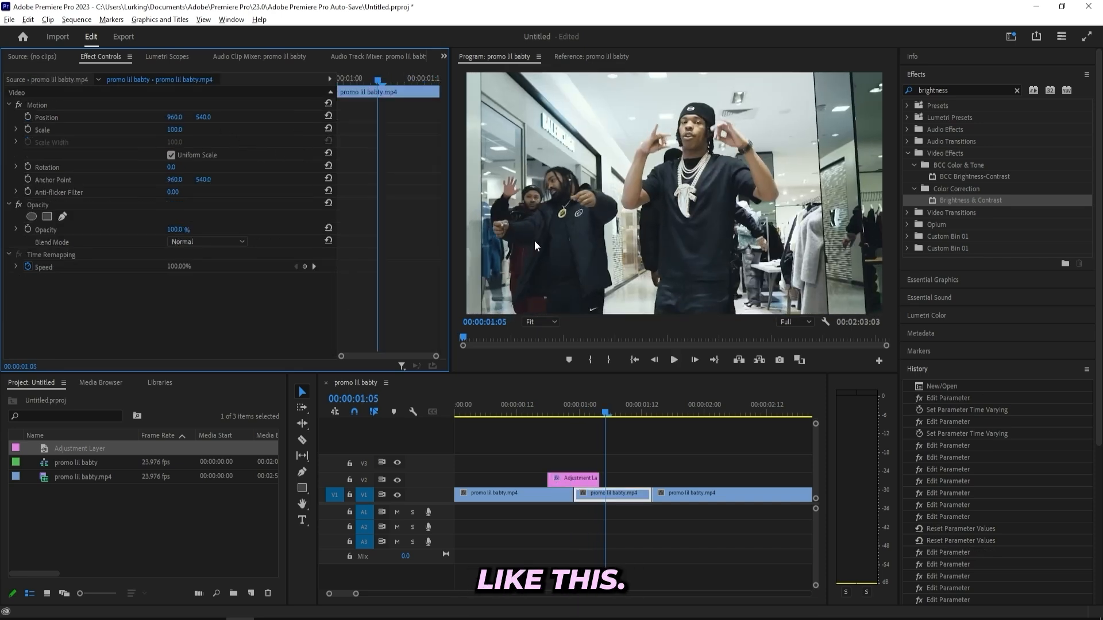
click(673, 360)
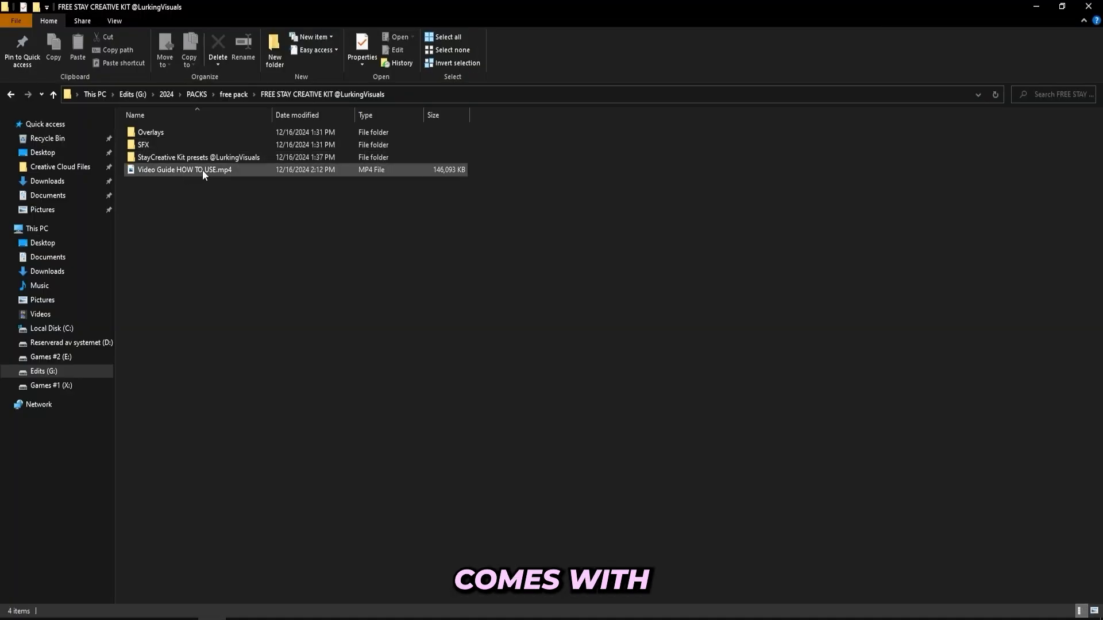
Step: Open the kit's Overlays folder showing the Dust and MONEY overlays
click(198, 157)
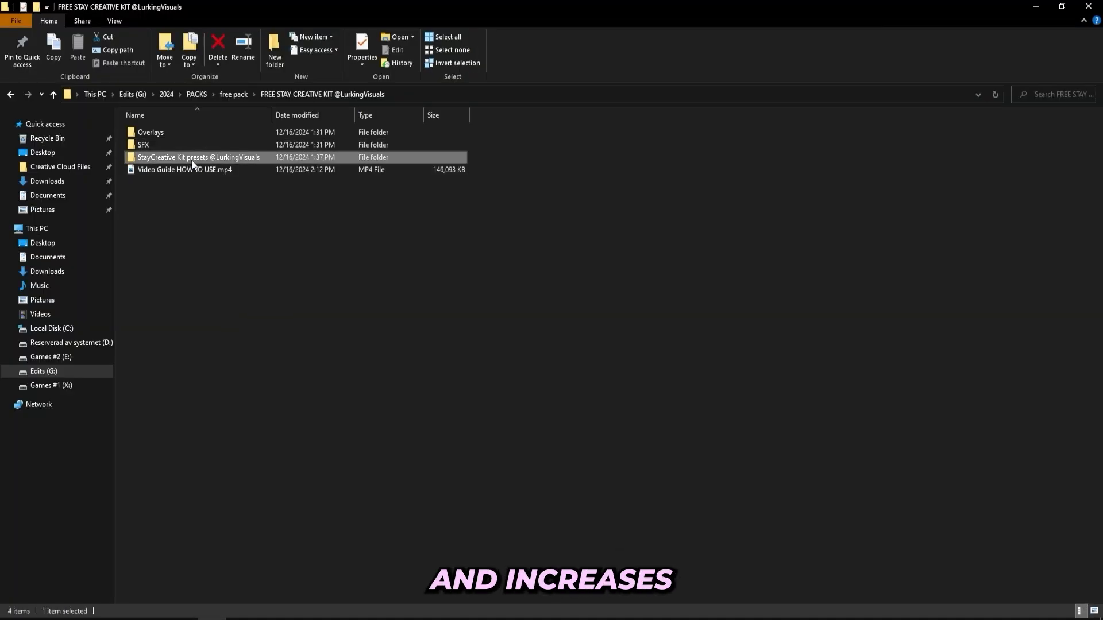
double_click(199, 156)
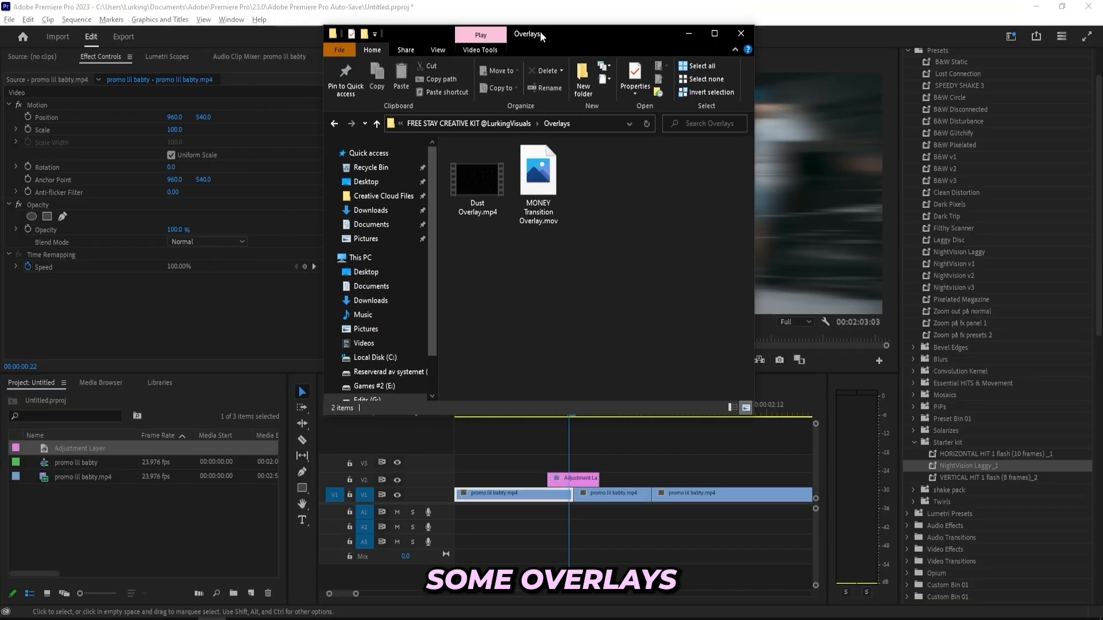
Step: Place MONEY Transition Overlay.mov on V4 above the cut and preview it
drag(538, 173, 529, 423)
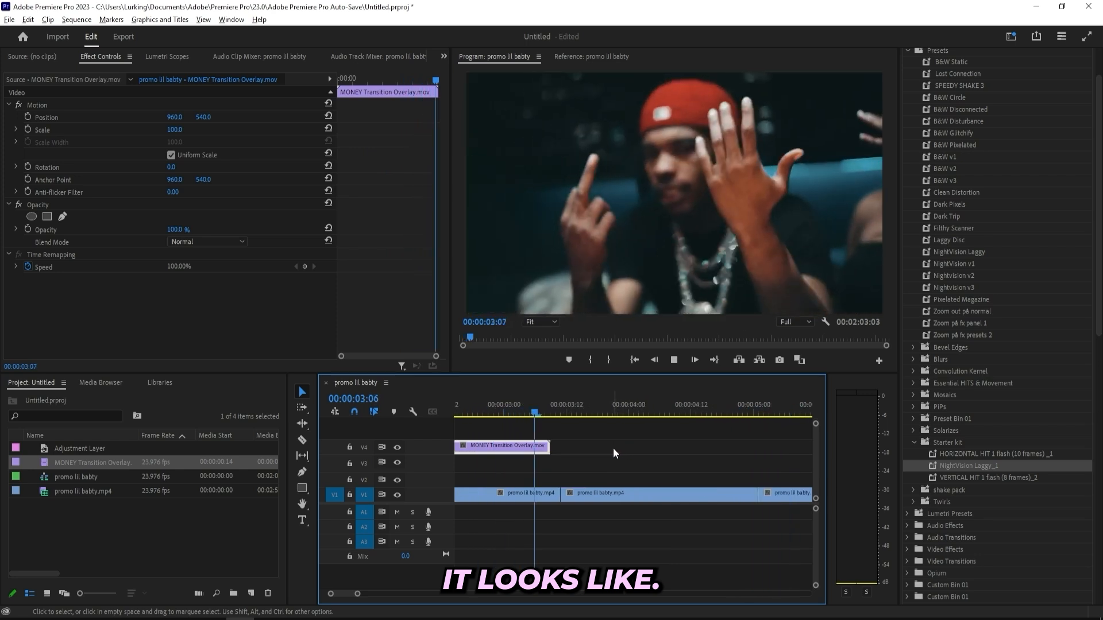
click(564, 405)
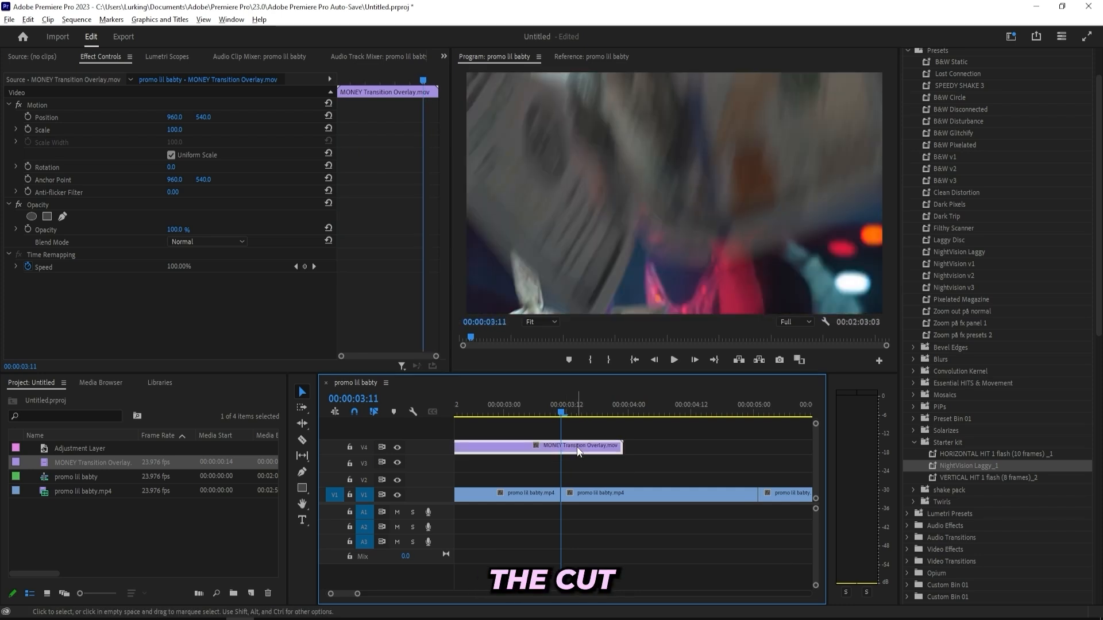
drag(581, 445, 570, 445)
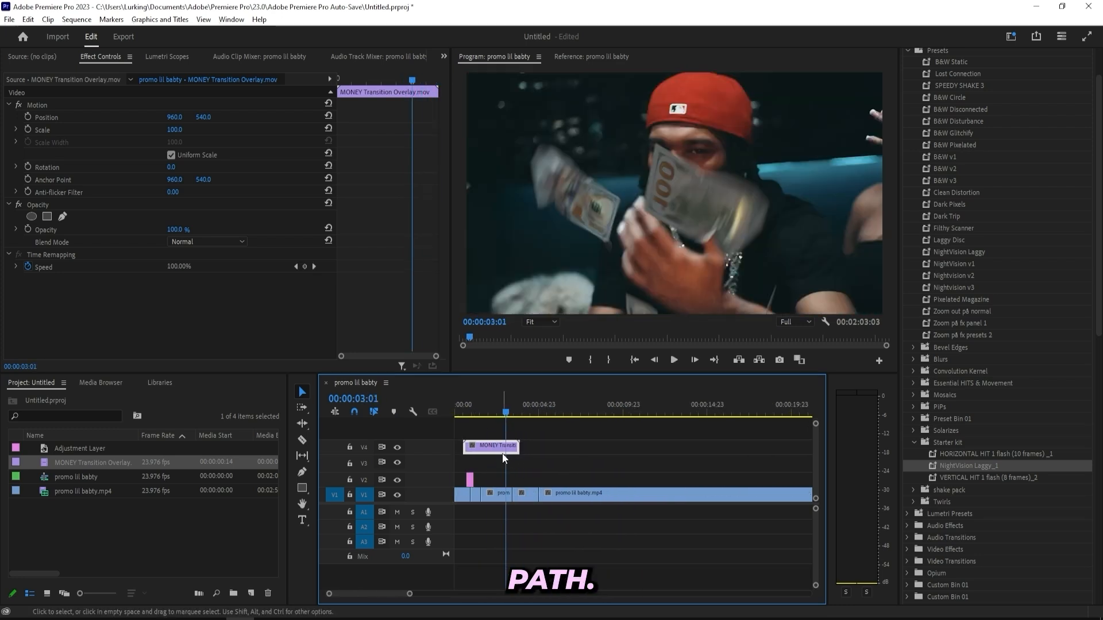
click(511, 412)
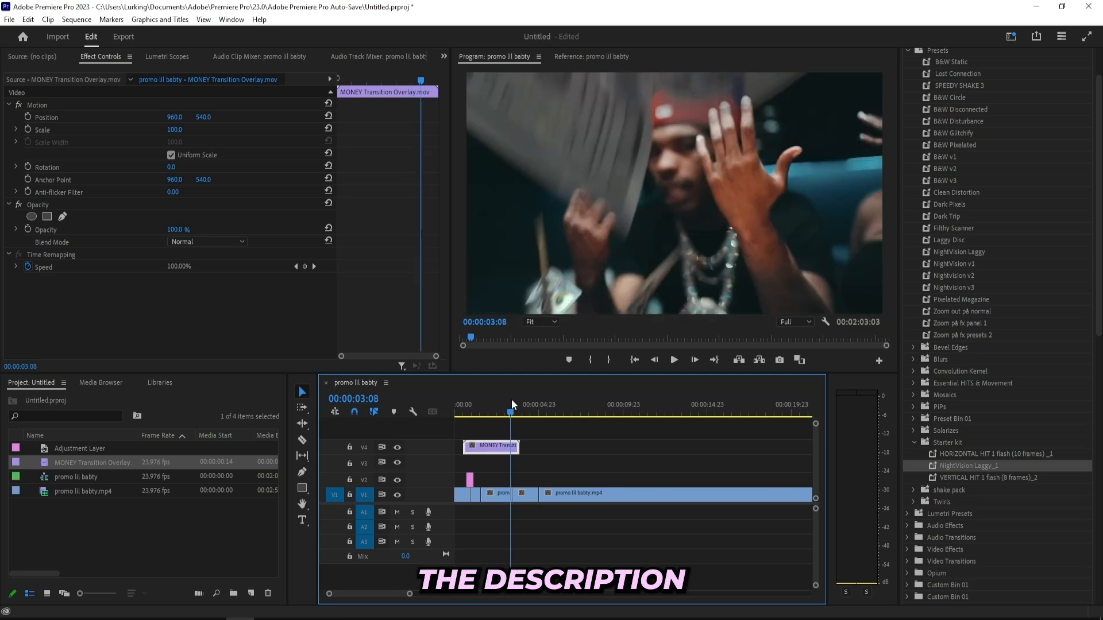